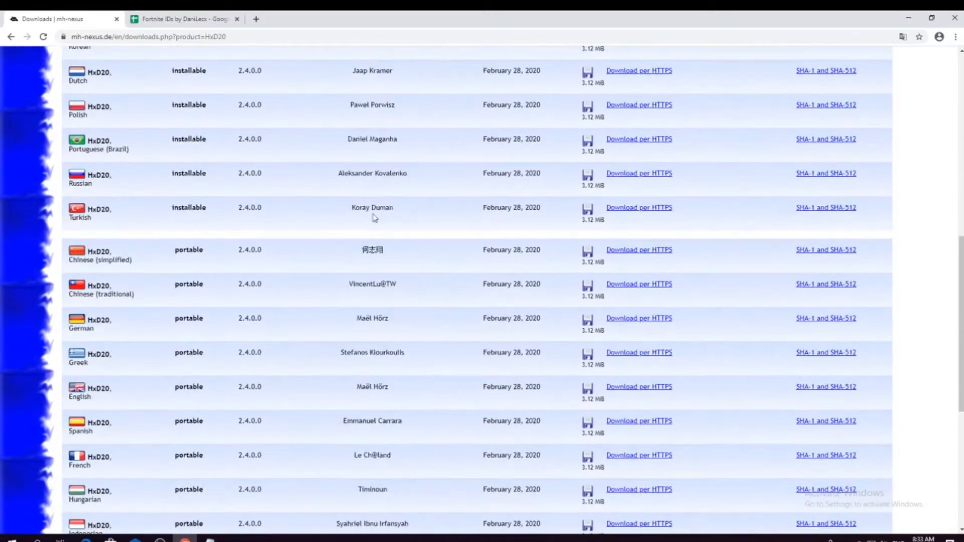
Locate the eid_twist and eid_floss emote rows in the Emotes sheet.
scroll(up, 3)
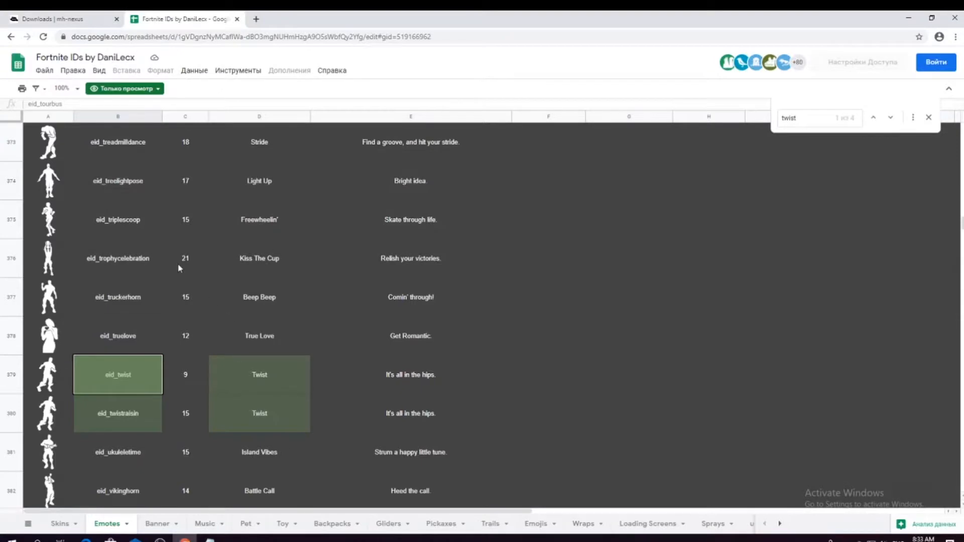
scroll(up, 3)
text(floss)
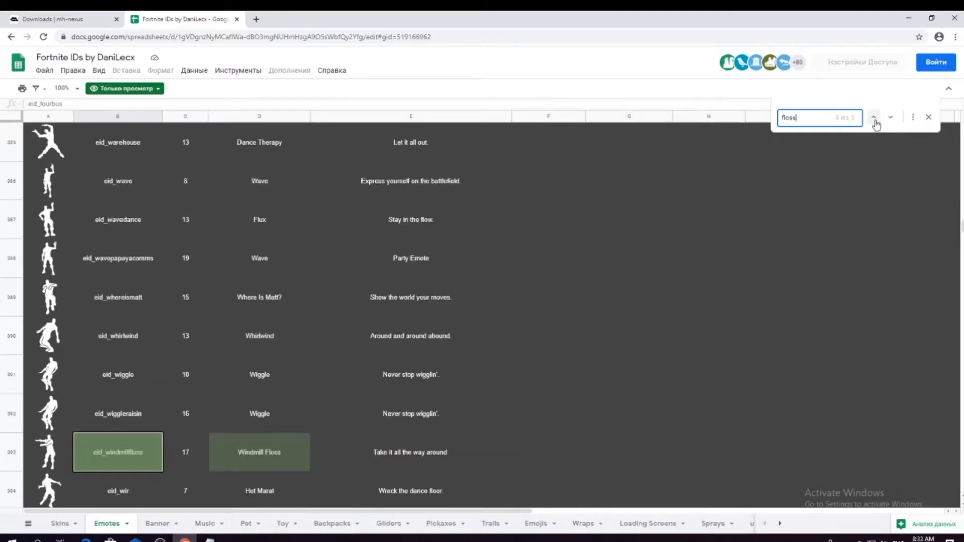
click(873, 118)
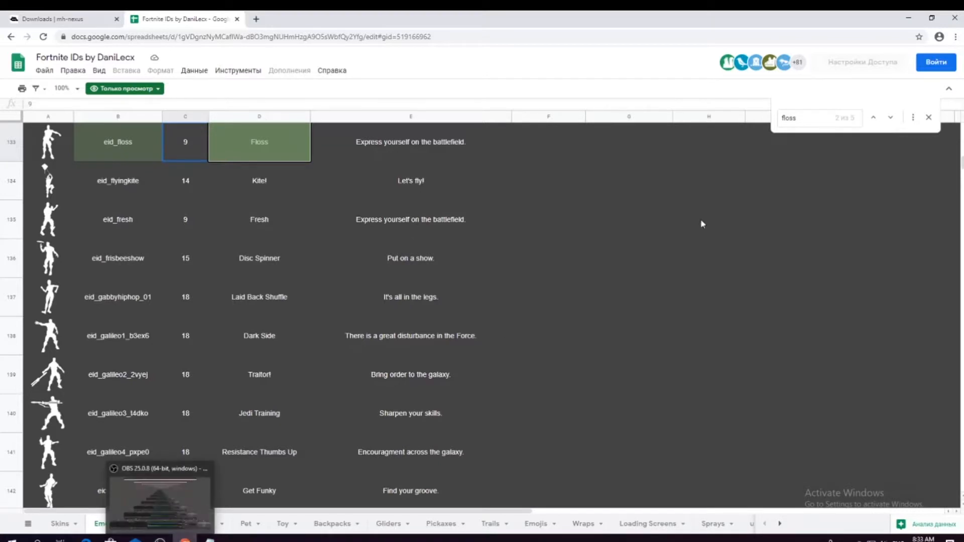
Search the sheet for the value 9 and step through its matches, then bring up system search.
text(9)
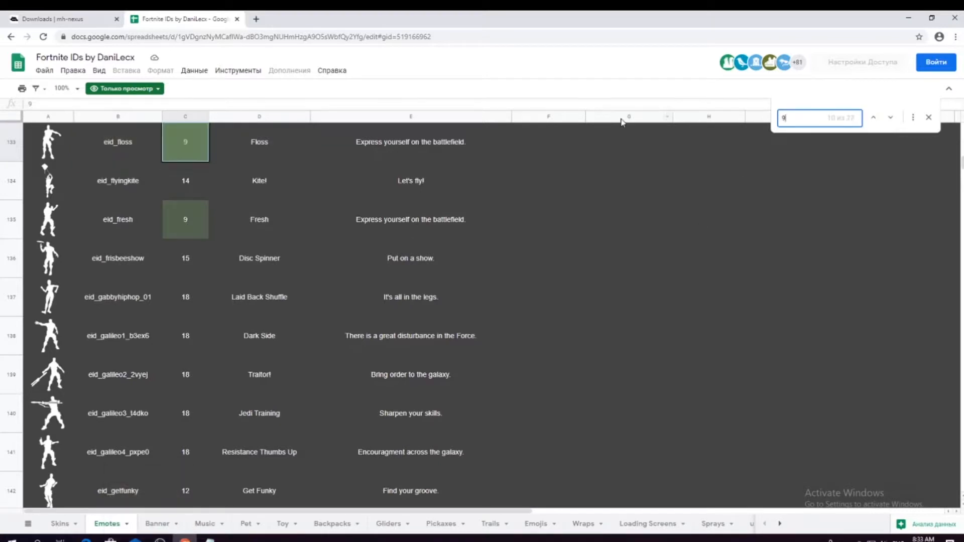
click(872, 116)
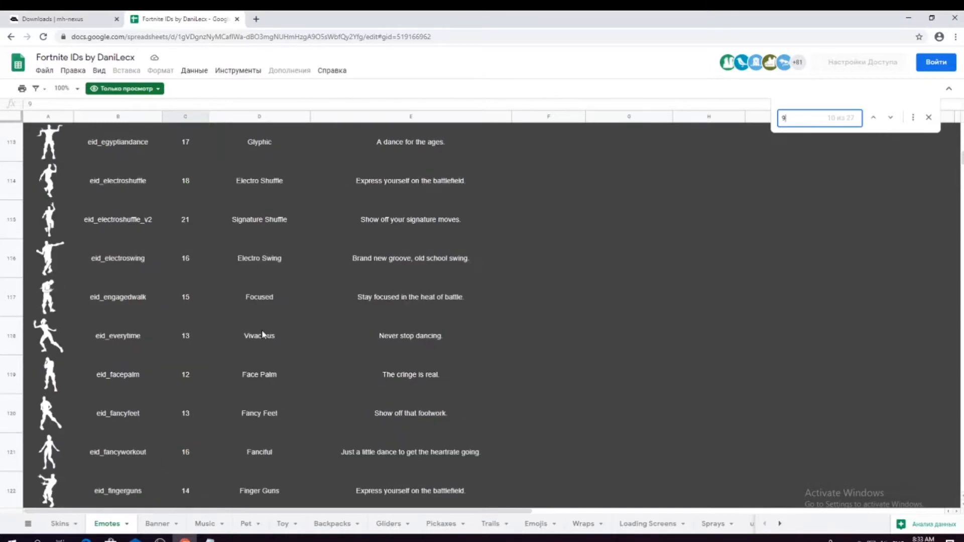
click(873, 117)
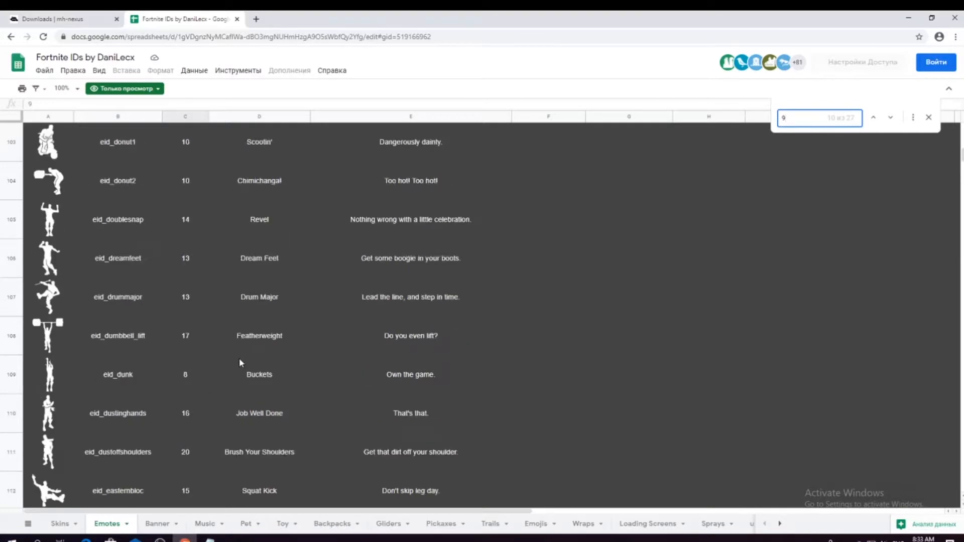
click(34, 524)
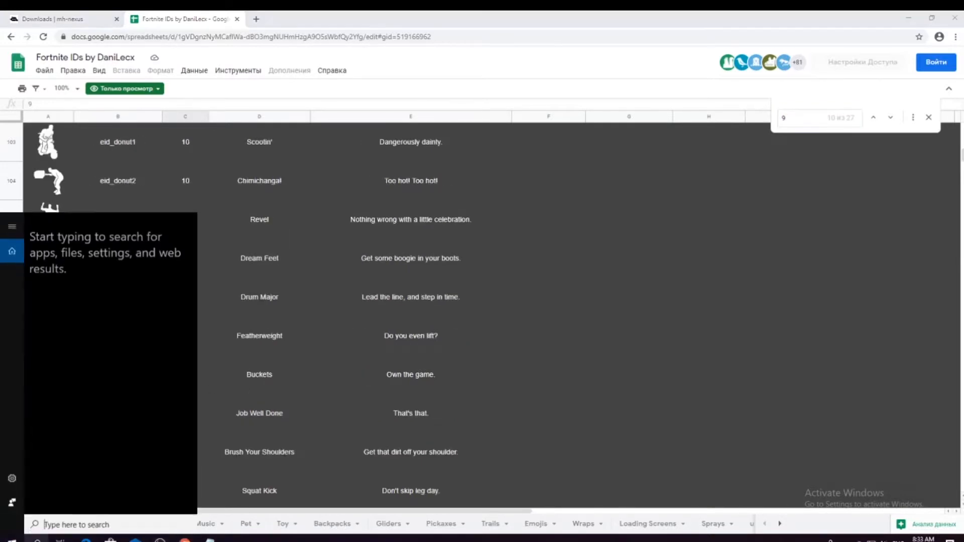
Launch HxD and start opening a file, browsing toward the Fortnite install folder.
click(233, 538)
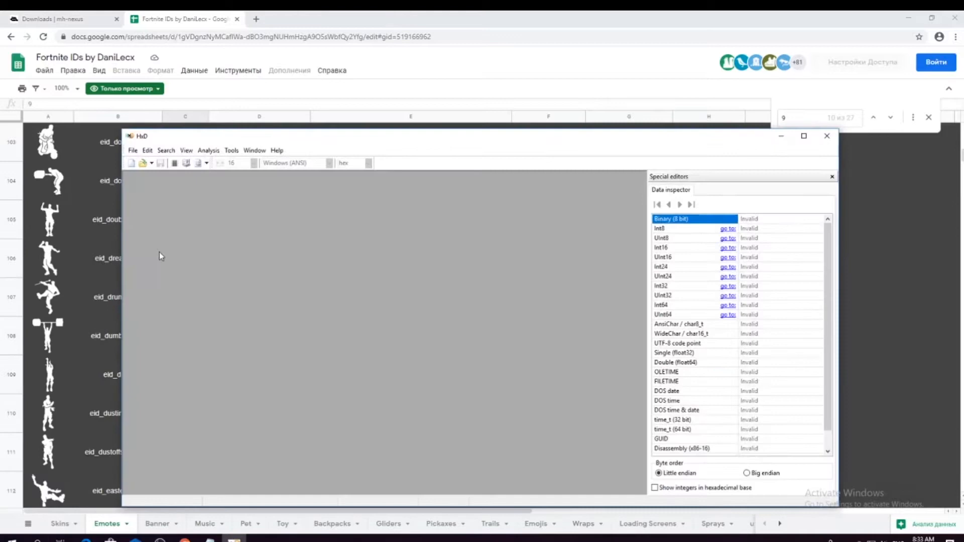
click(132, 150)
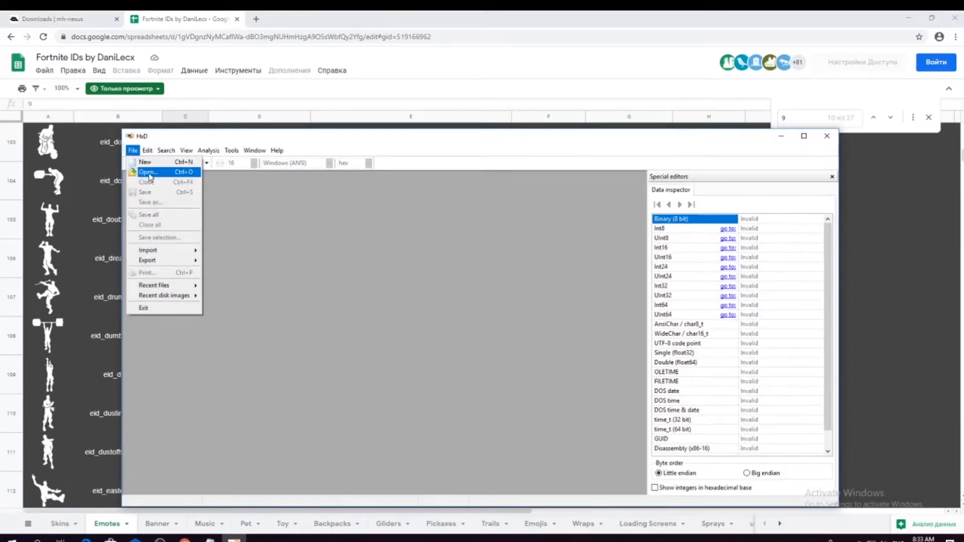
click(148, 172)
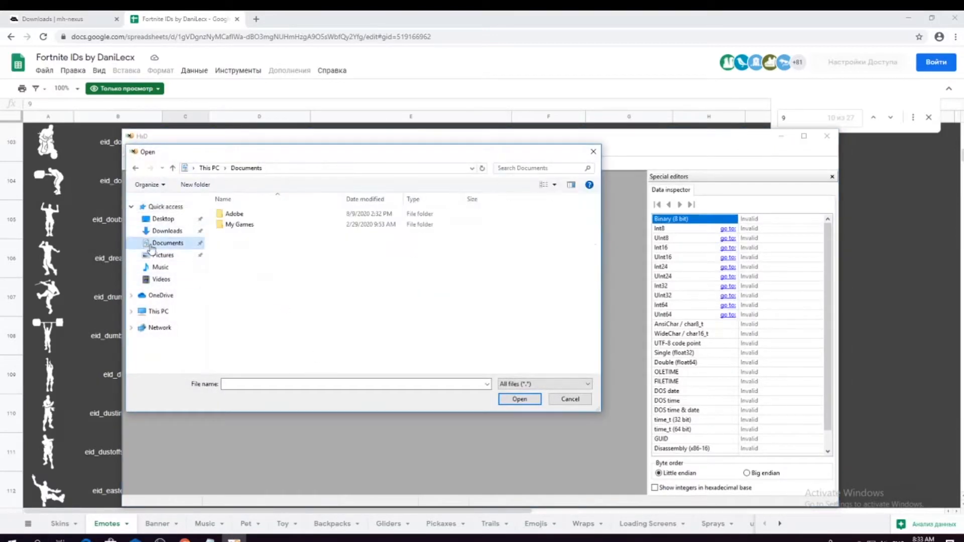
click(168, 231)
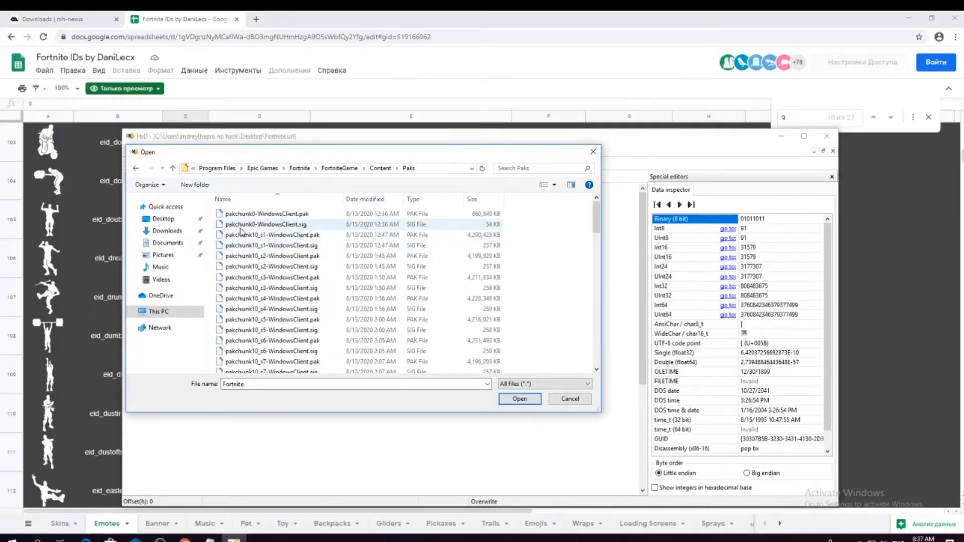
Select pakchunk0-WindowsClient.pak in the Paks folder and open it.
click(266, 213)
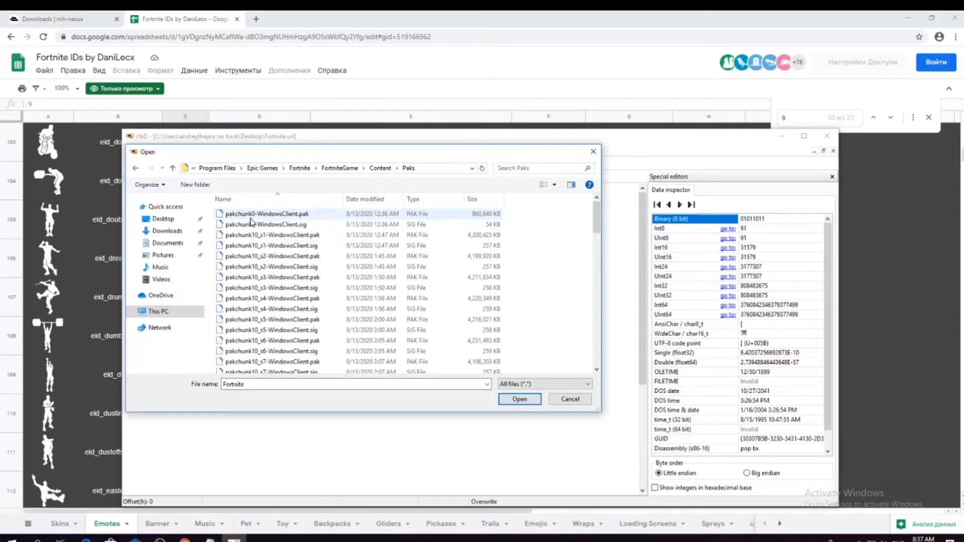
mouse_move(302, 214)
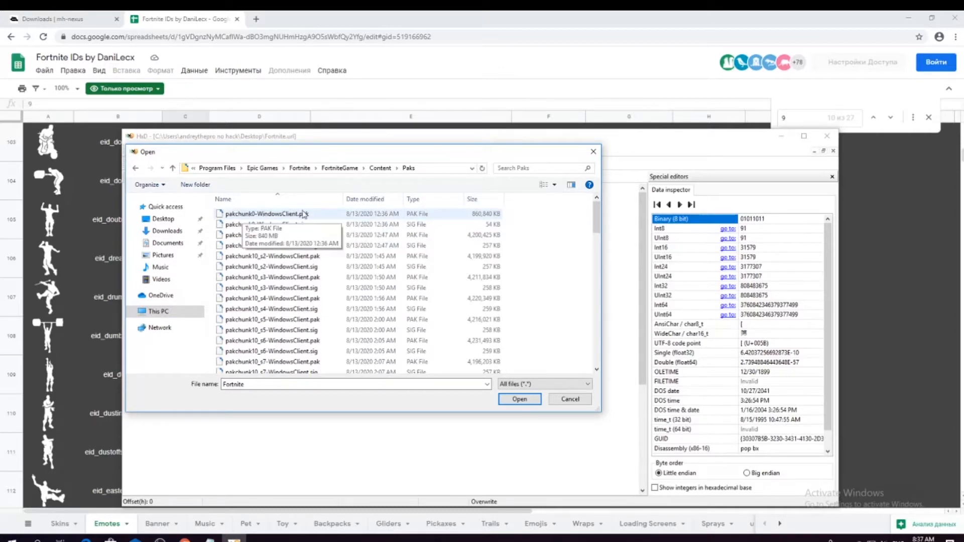
click(268, 213)
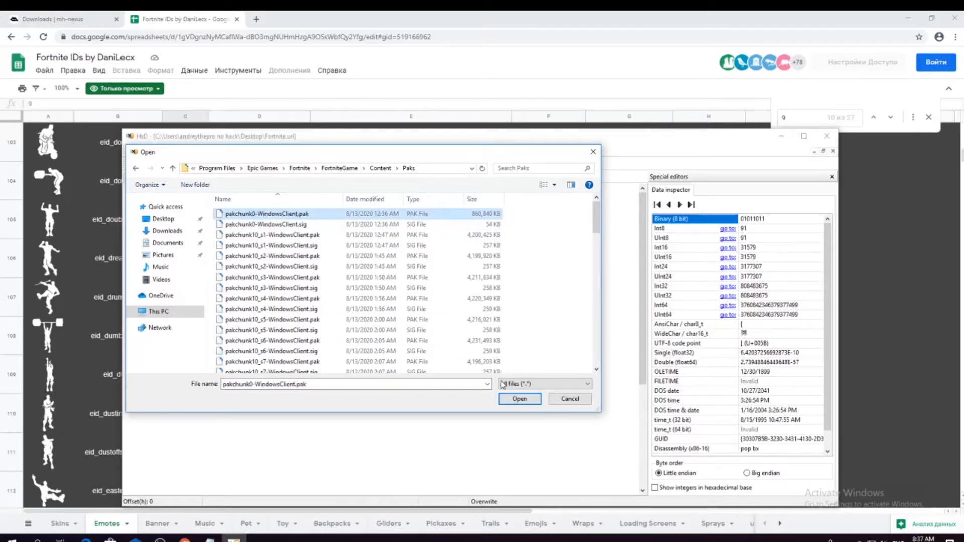
click(519, 399)
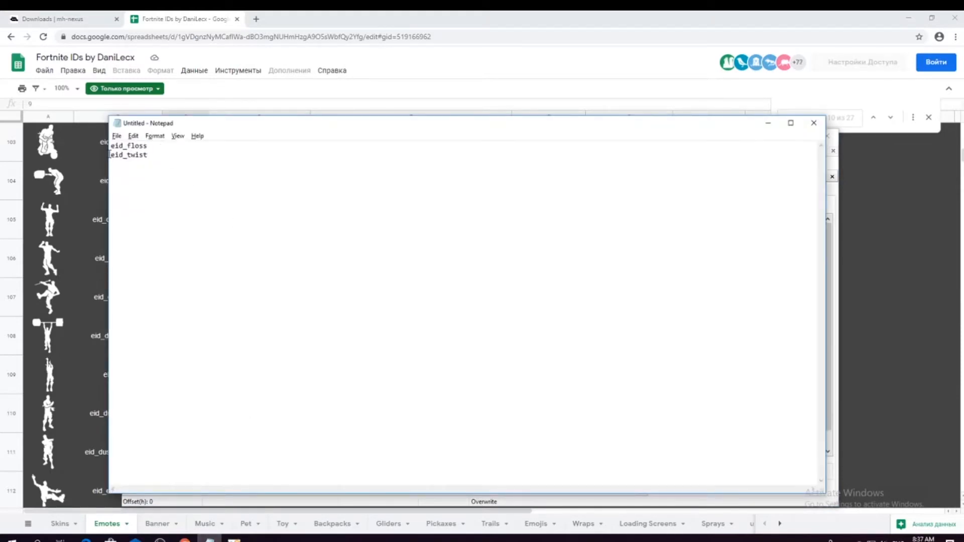
Find the eid_floss text in the pak file, searching in all directions.
double_click(128, 145)
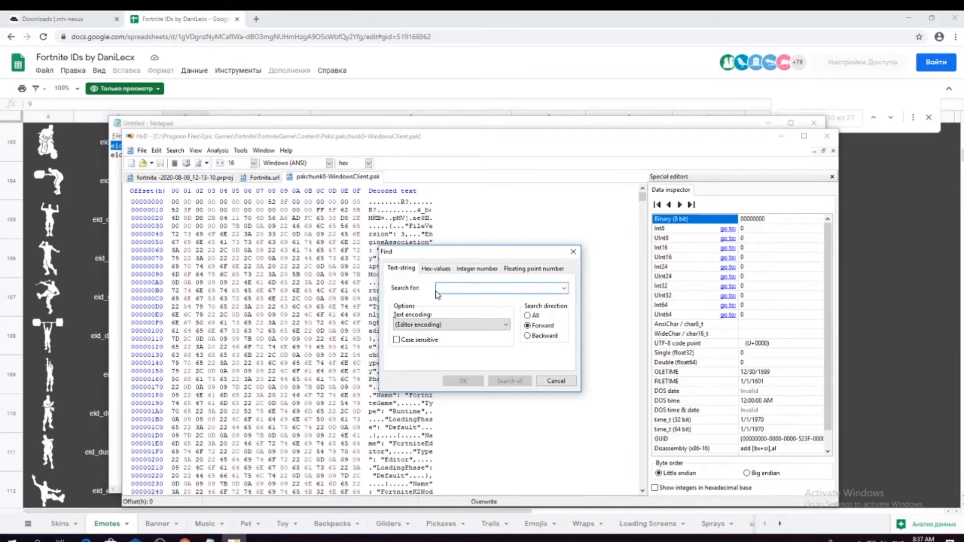
text(eid_floss)
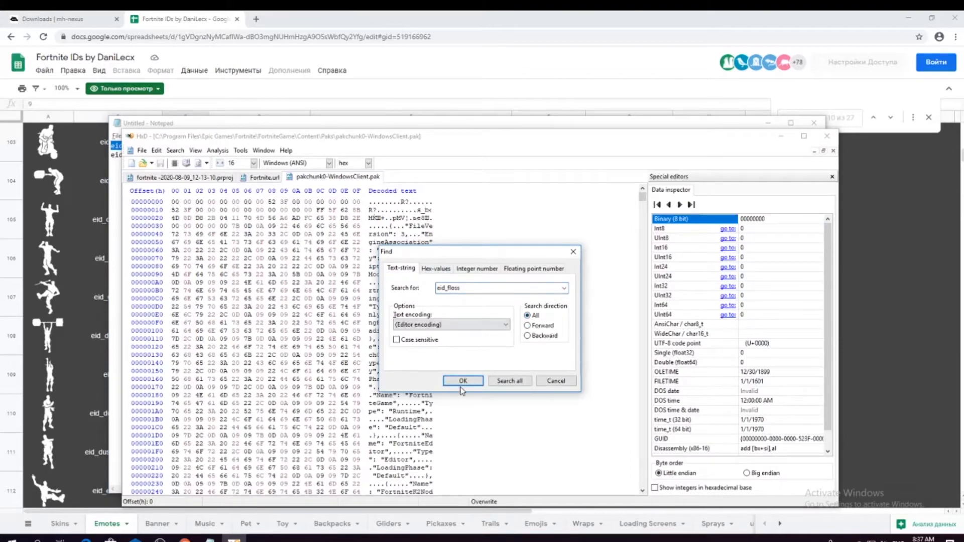
click(462, 381)
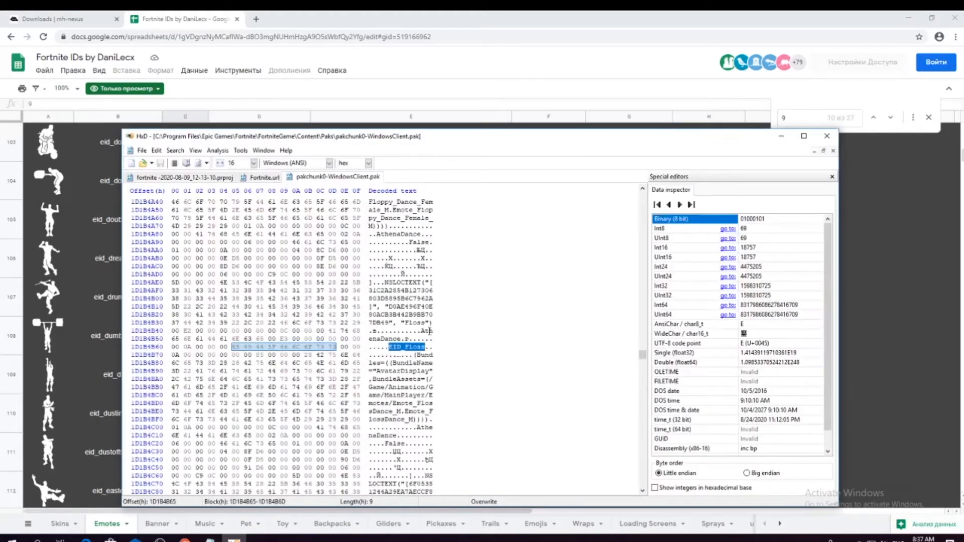
Overwrite the EID_Floss entry with eid_twist via Paste write.
right_click(431, 344)
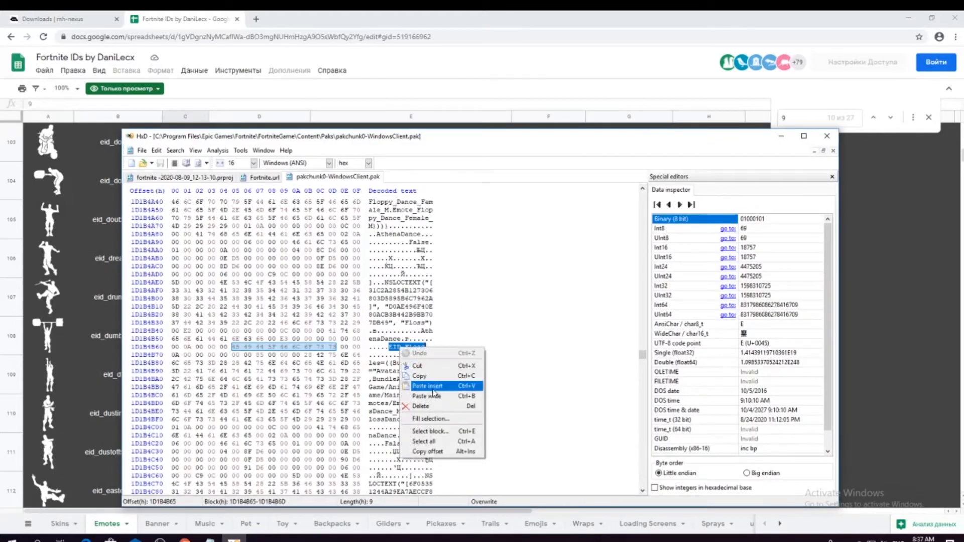
click(427, 386)
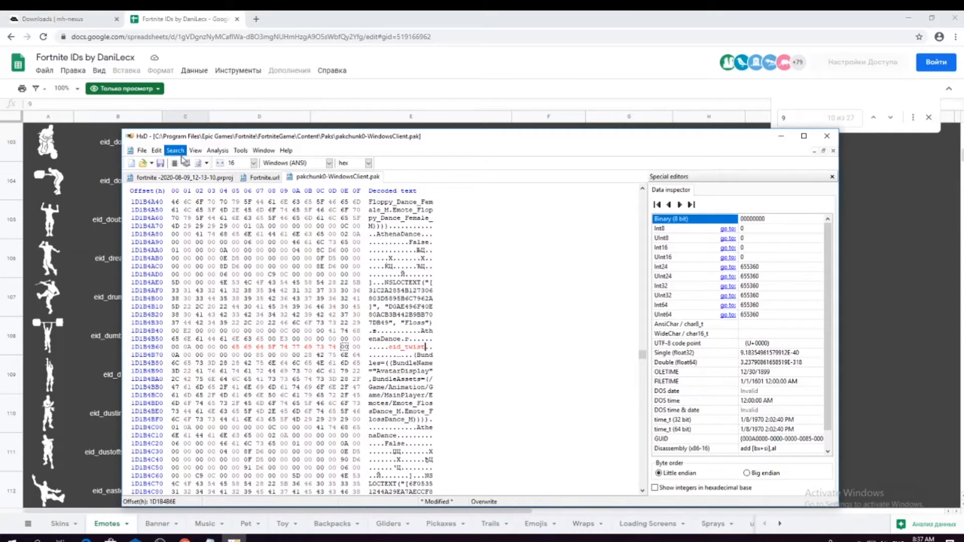
Find the EID_Twist entry, paste eid_floss over it and accept the warning.
click(175, 150)
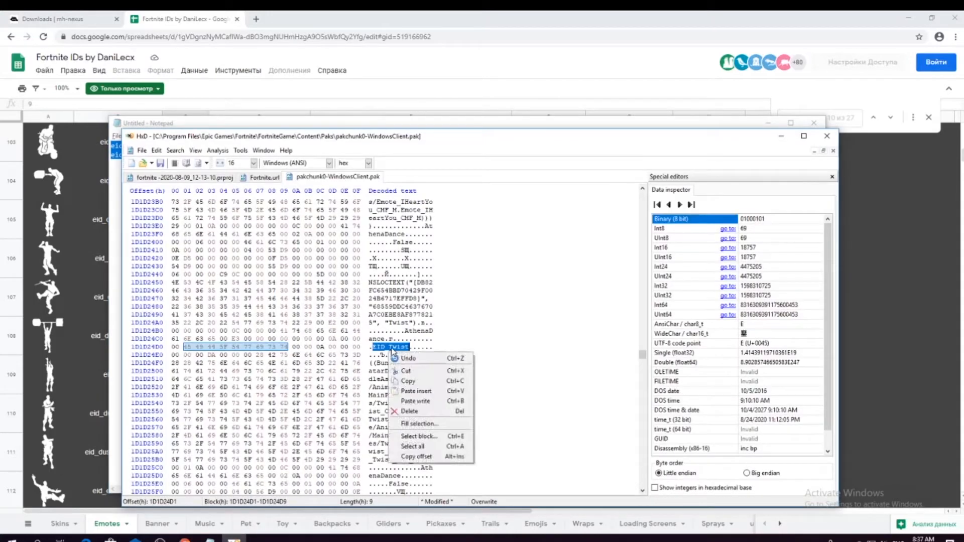
click(415, 391)
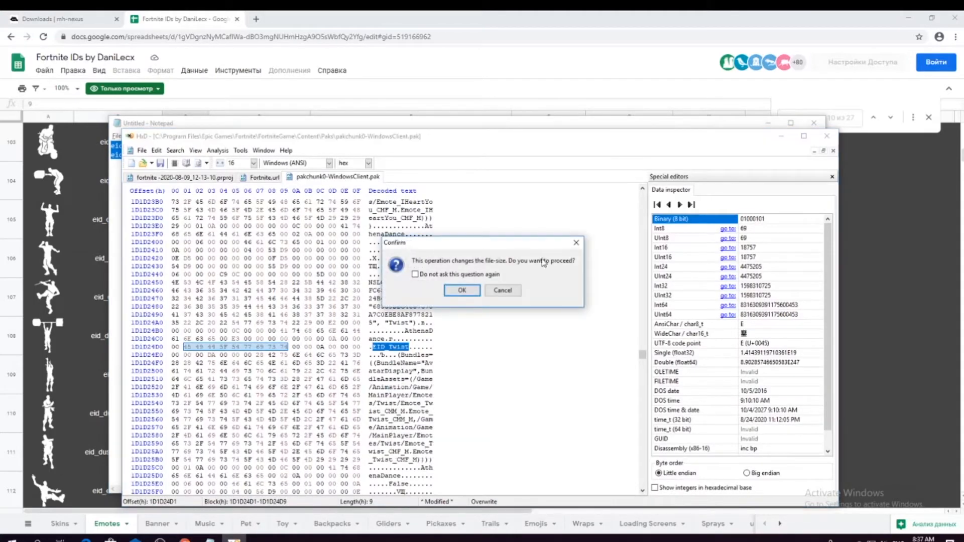
click(462, 289)
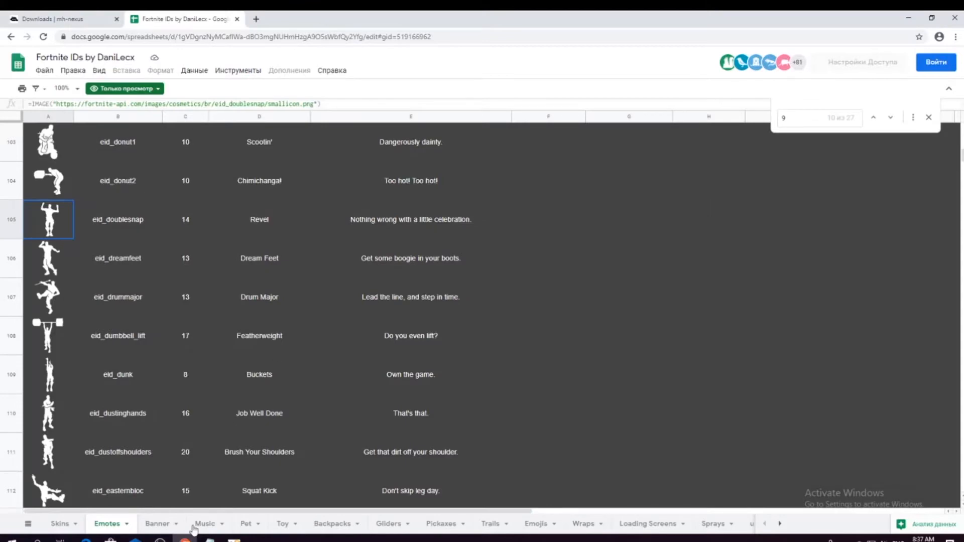
Leave the Google Sheets emote list to reach the desktop.
right_click(393, 347)
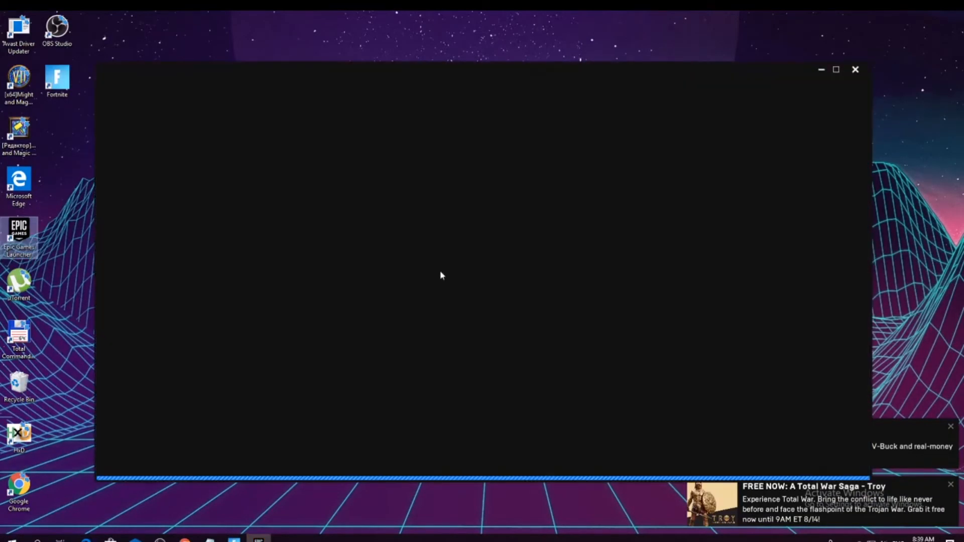
mouse_move(211, 216)
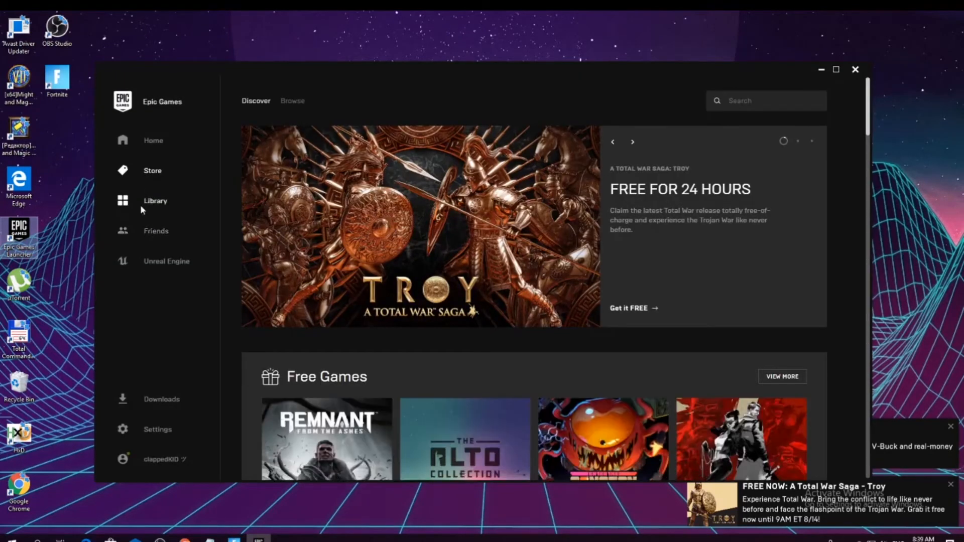
Go to the Library in the Epic Games Launcher to launch Fortnite.
click(155, 201)
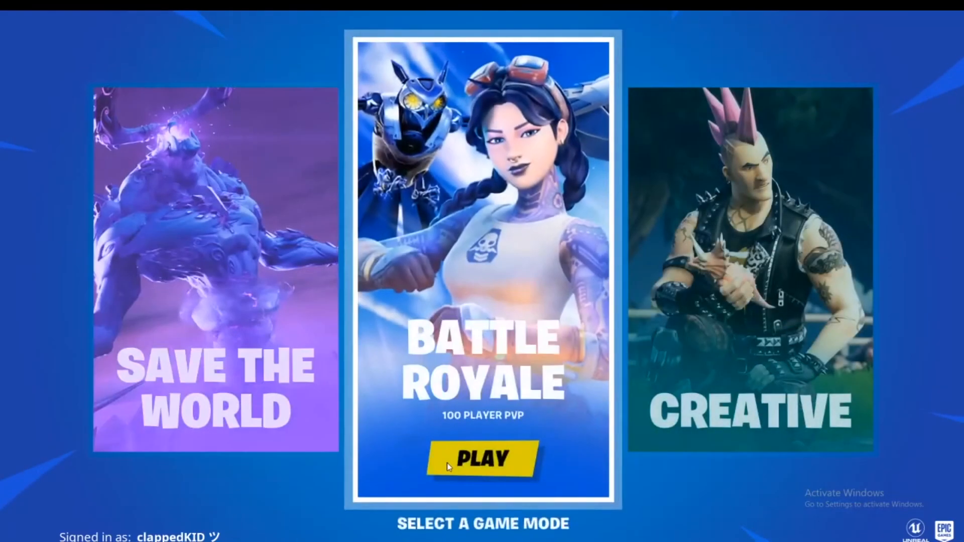
Enter the Battle Royale game mode.
click(481, 458)
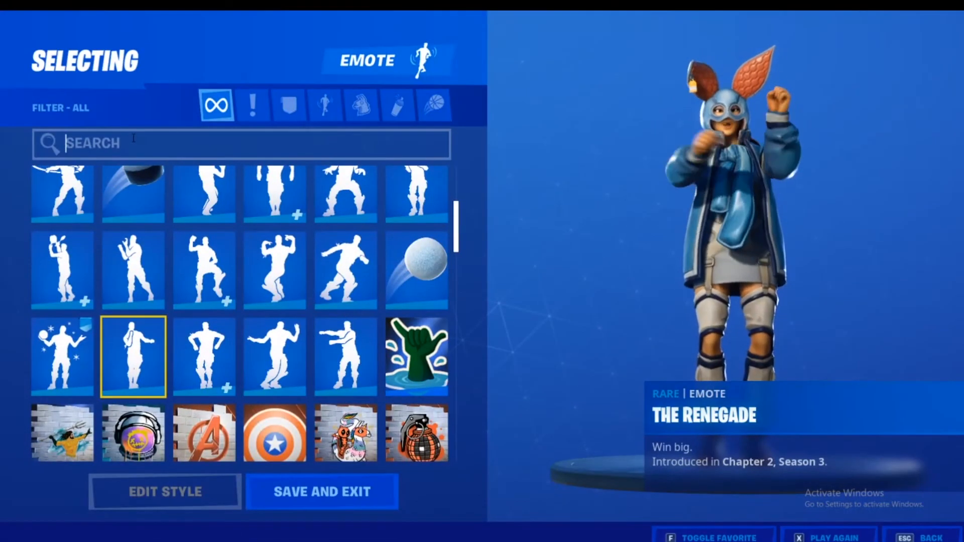
Search the locker for twist, then floss, equip Floss and save and exit.
text(twist)
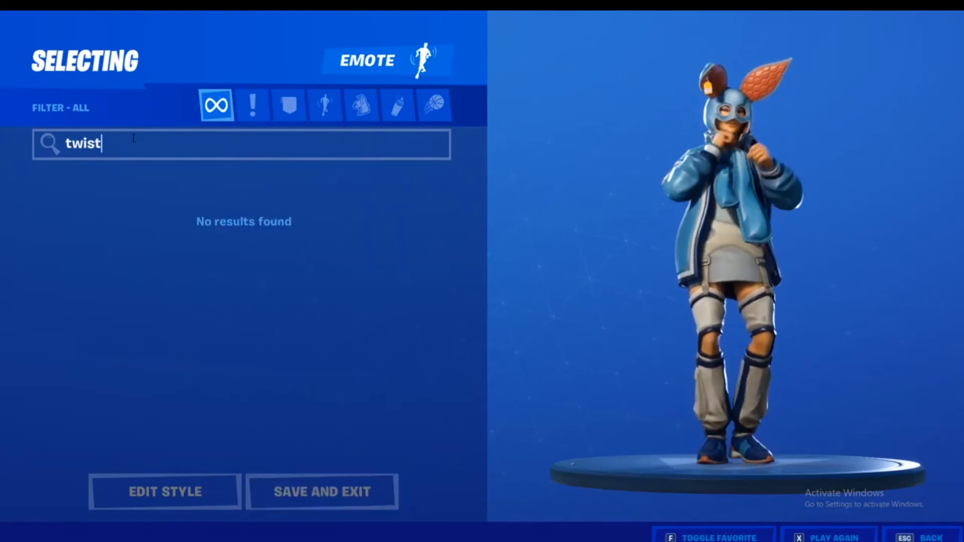
key(Backspace)
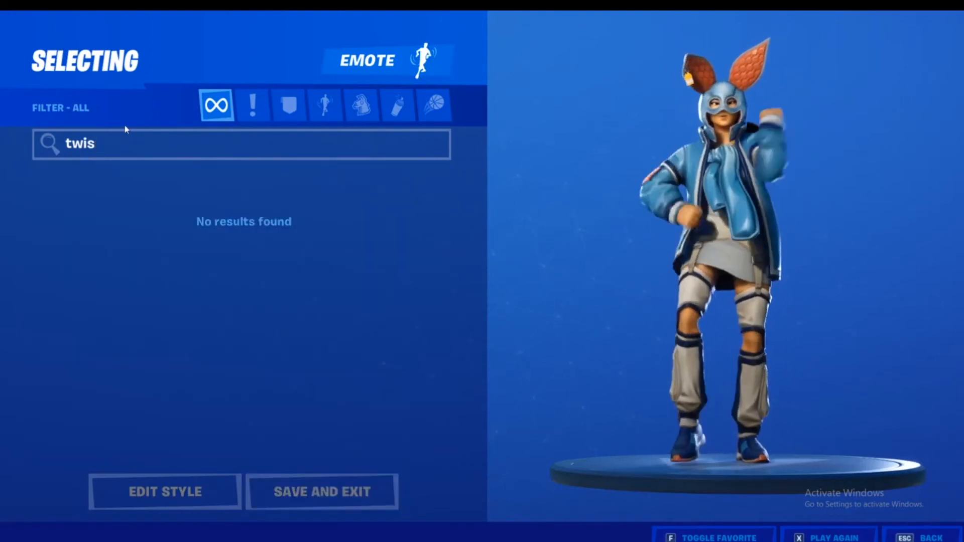
text(floss)
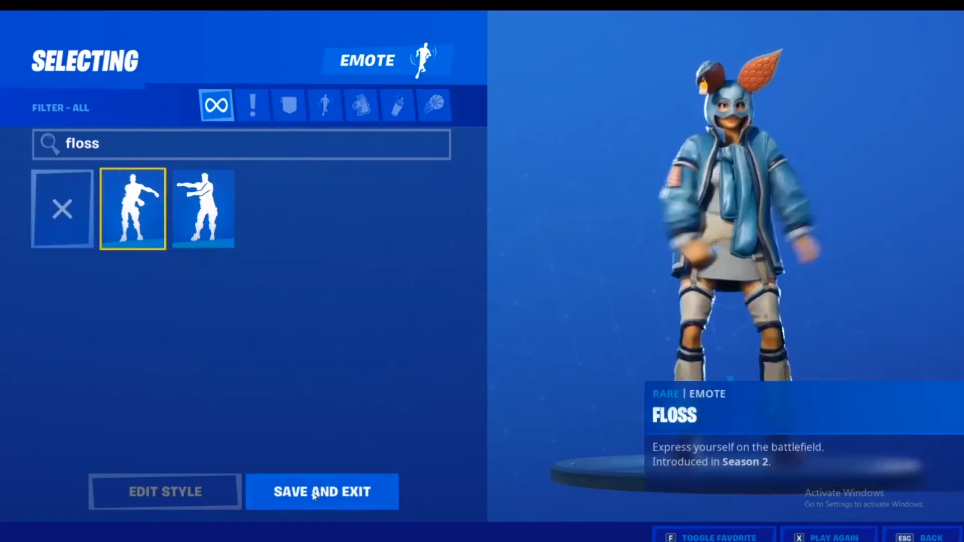
click(321, 492)
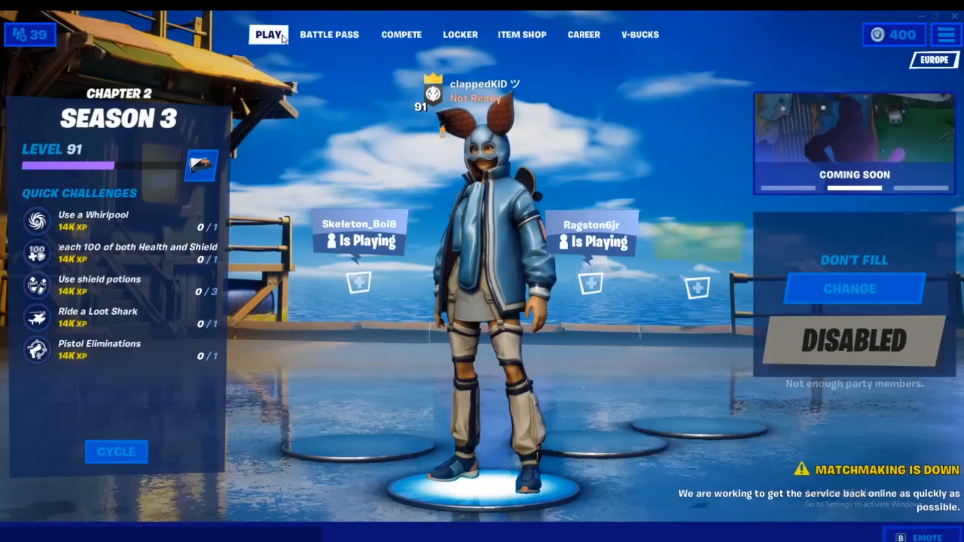